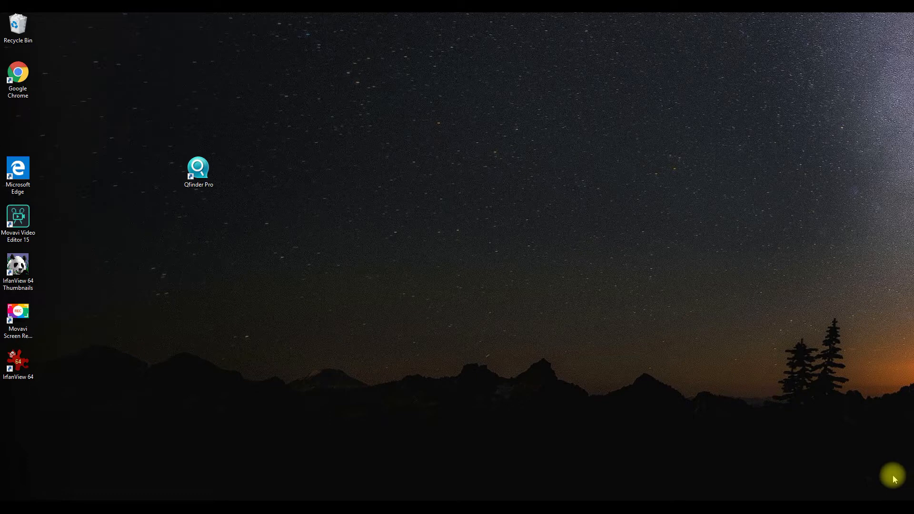
# Step: Launch Qfinder Pro from the desktop and open the discovered NAS's shared folders in File Explorer
pyautogui.click(199, 171)
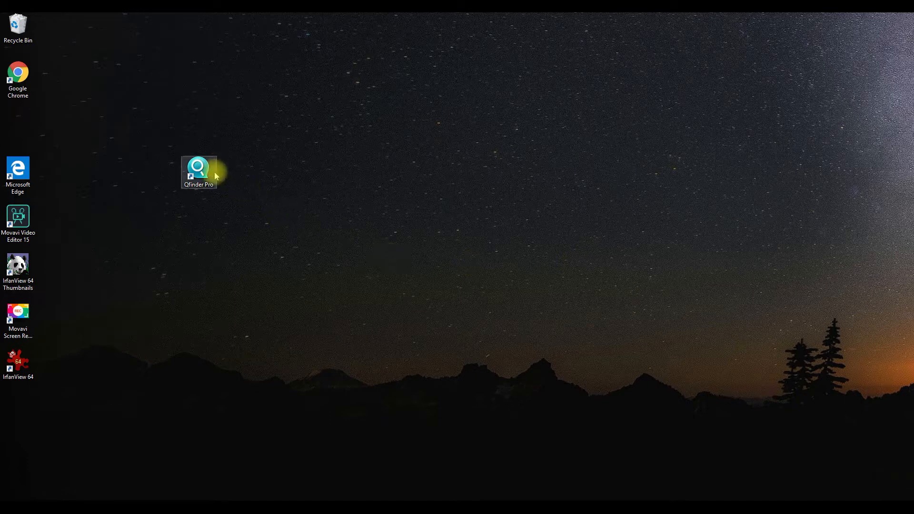
pyautogui.doubleClick(199, 169)
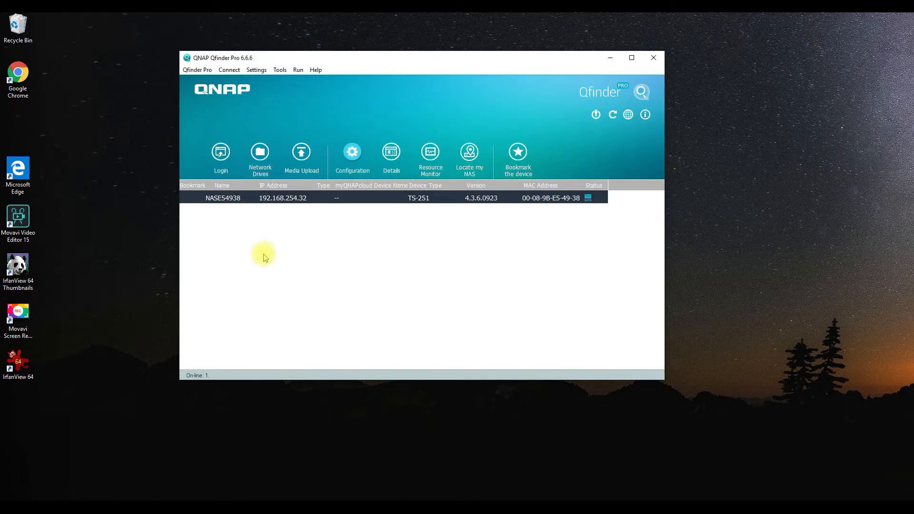
pyautogui.moveTo(343, 203)
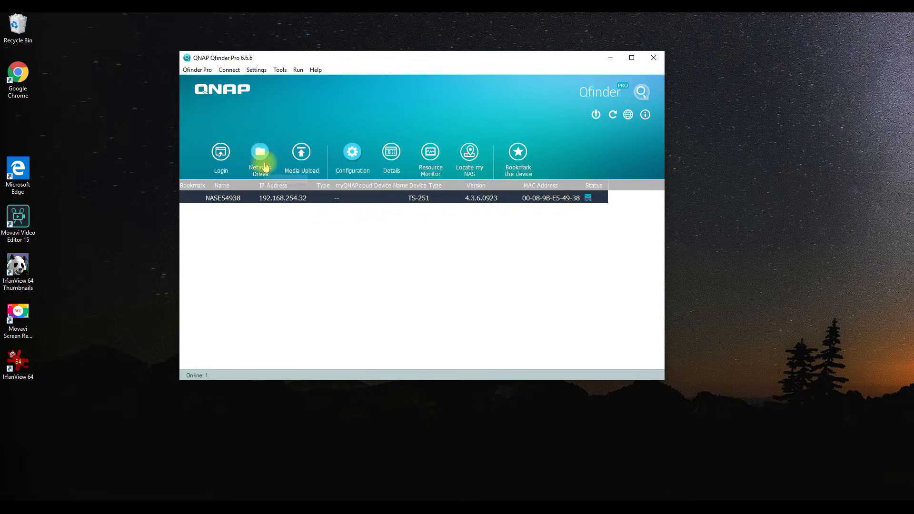
pyautogui.click(259, 157)
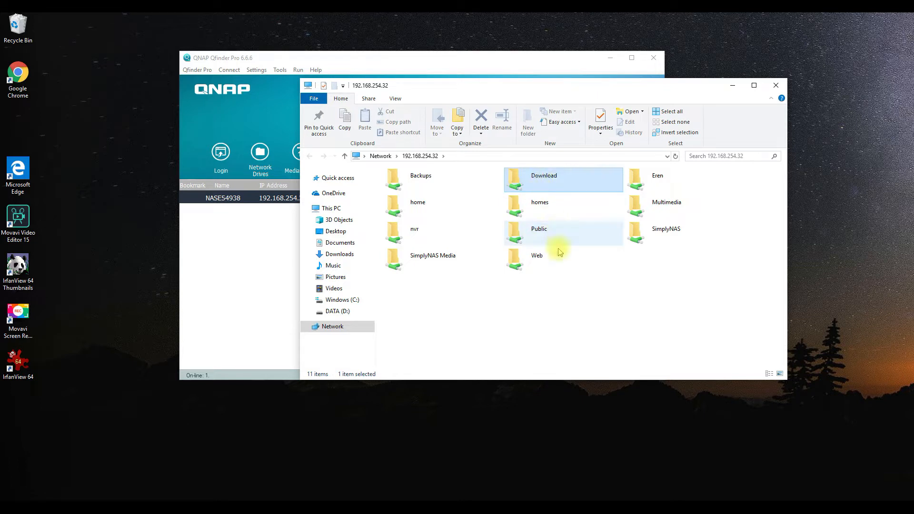
# Step: Start mapping the Public share as drive Z: with Reconnect at sign-in left enabled
pyautogui.click(539, 229)
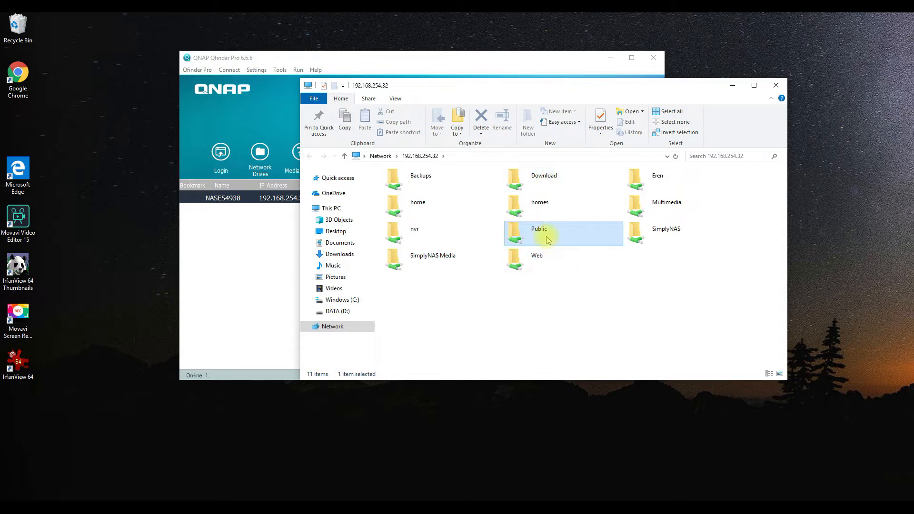
pyautogui.rightClick(539, 232)
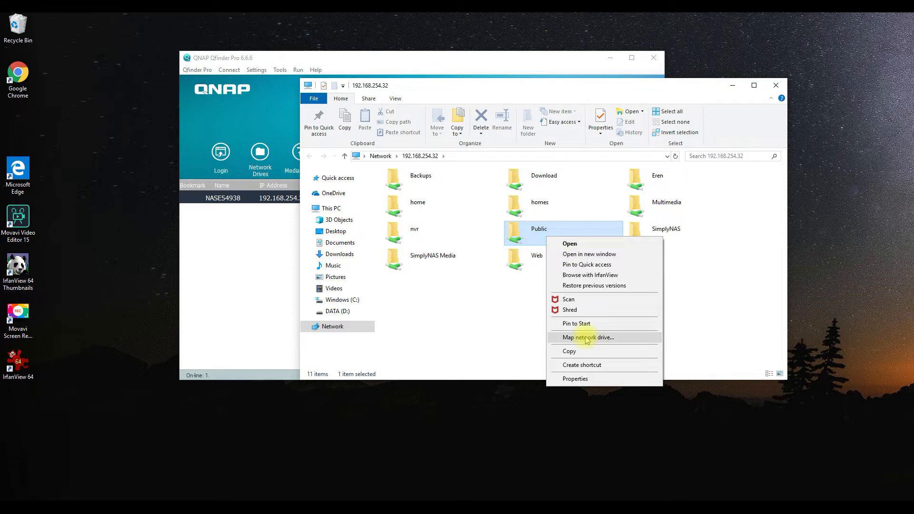
pyautogui.click(588, 337)
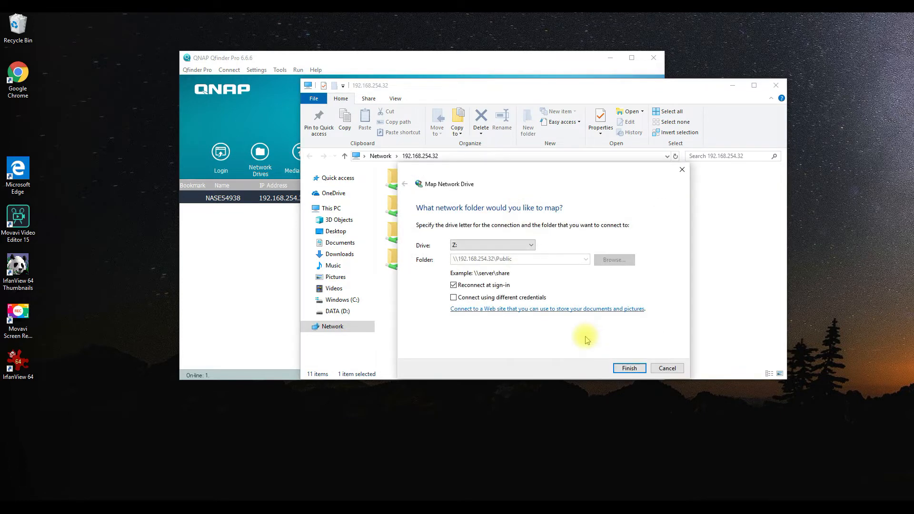
pyautogui.click(528, 244)
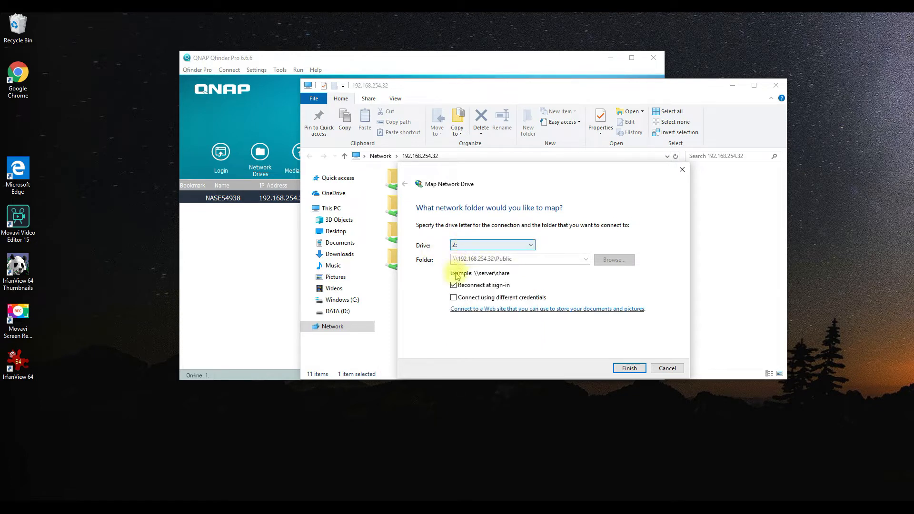
pyautogui.click(453, 285)
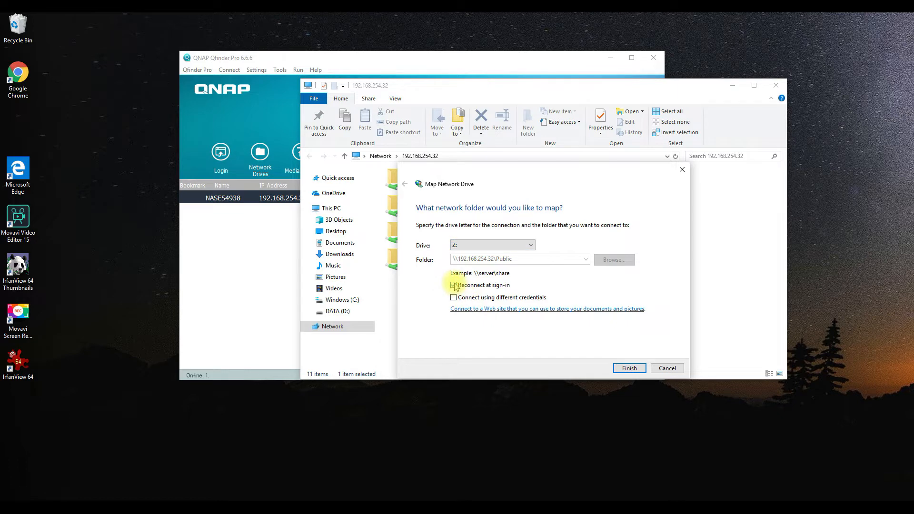
pyautogui.click(453, 284)
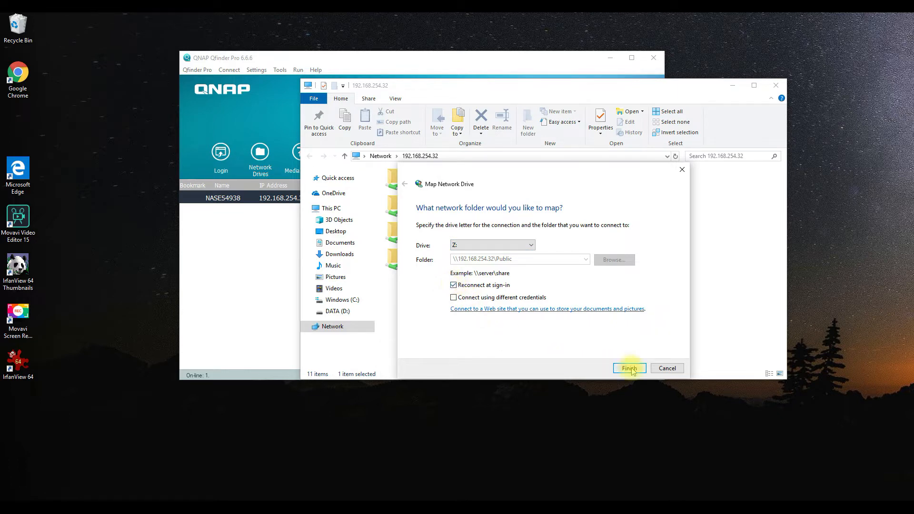
pyautogui.click(629, 367)
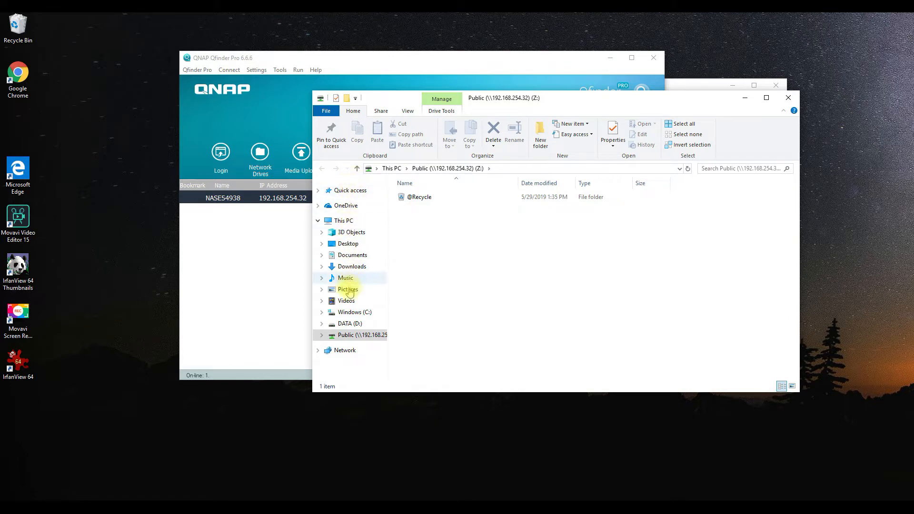
pyautogui.moveTo(348, 278)
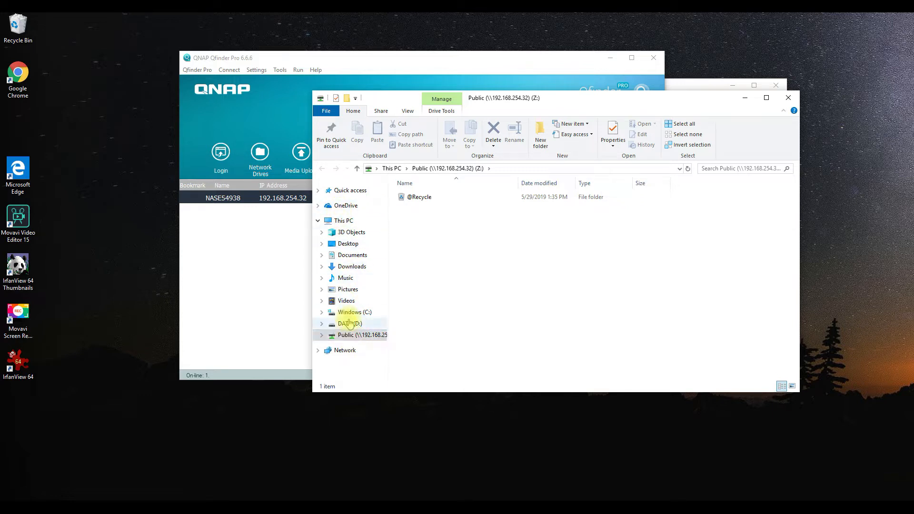
pyautogui.moveTo(350, 312)
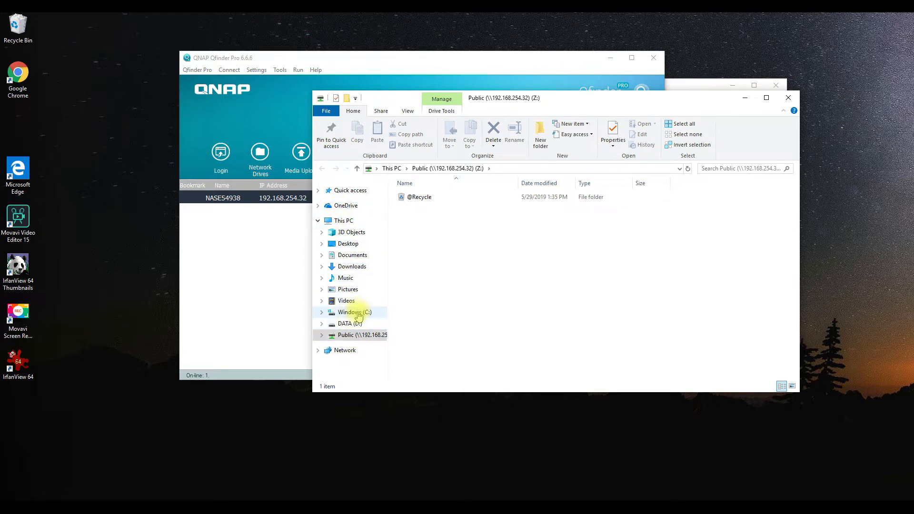
pyautogui.click(362, 334)
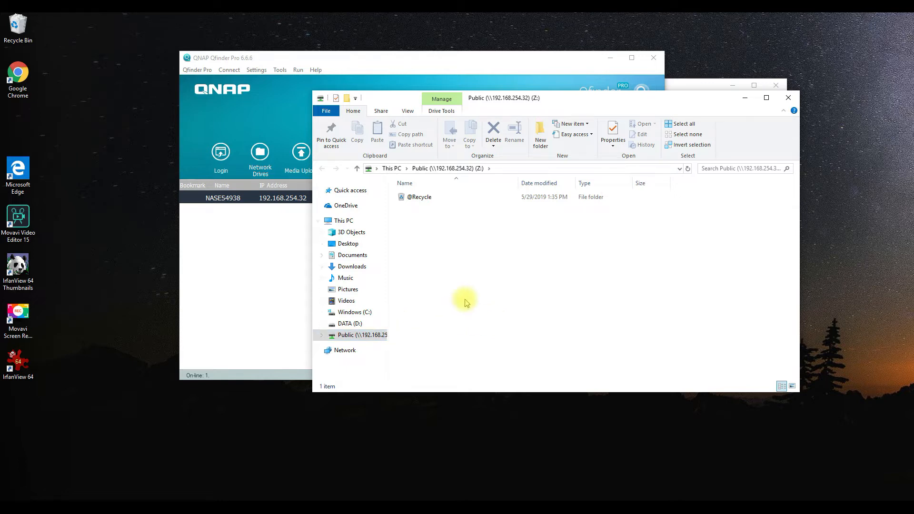
# Step: Launch Word, start a blank document containing 'Test', then return to the Qfinder device list
pyautogui.click(9, 509)
pyautogui.write('word')
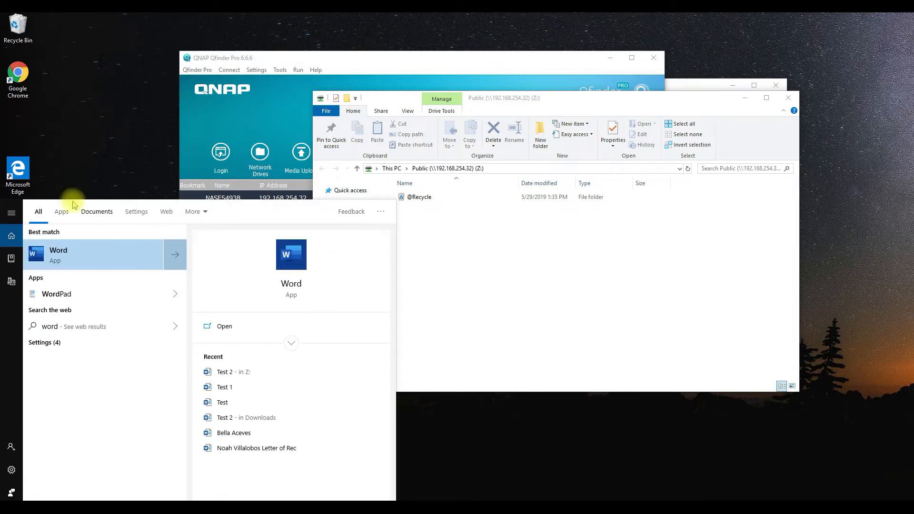
pyautogui.click(58, 255)
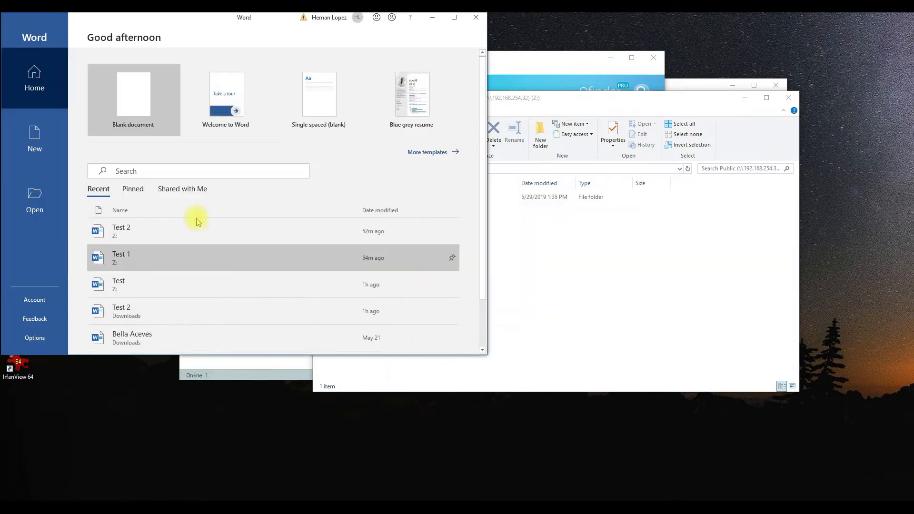
pyautogui.click(133, 95)
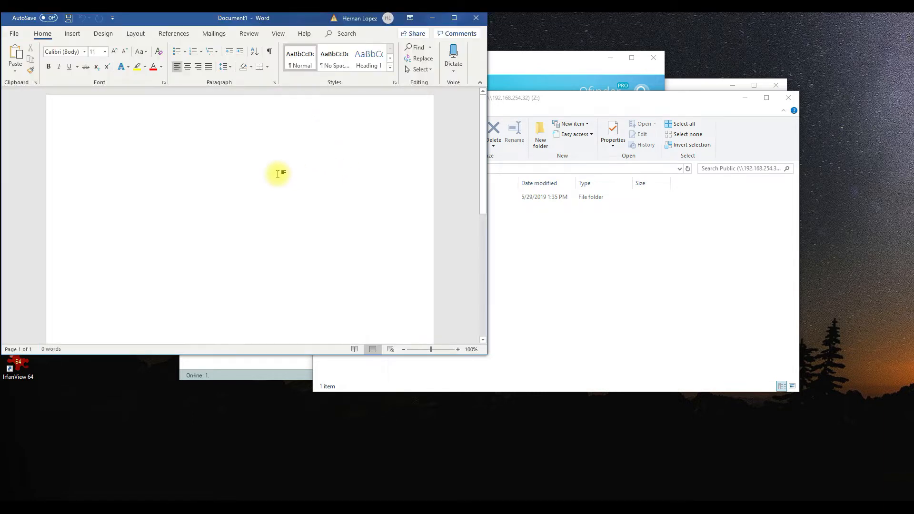
pyautogui.write('Test')
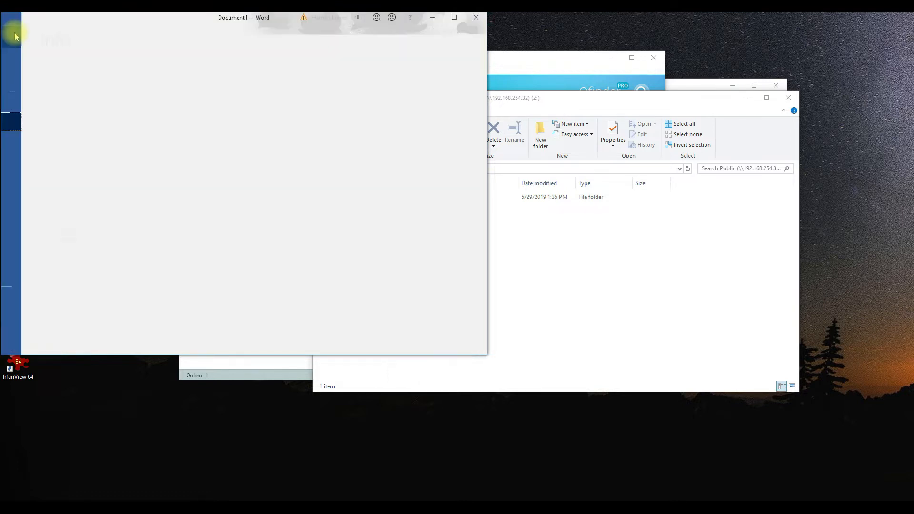
pyautogui.click(14, 36)
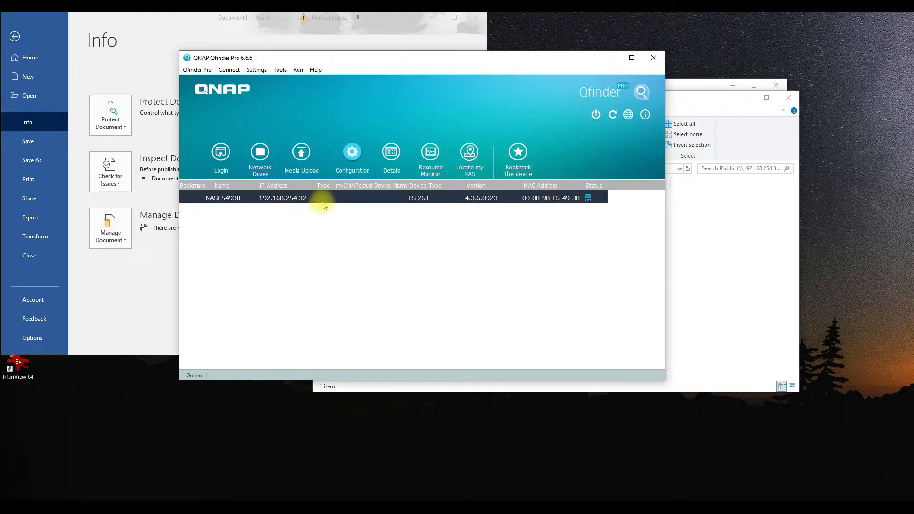
# Step: Sign in to the NAS web interface and list the Public share in File Station
pyautogui.doubleClick(282, 198)
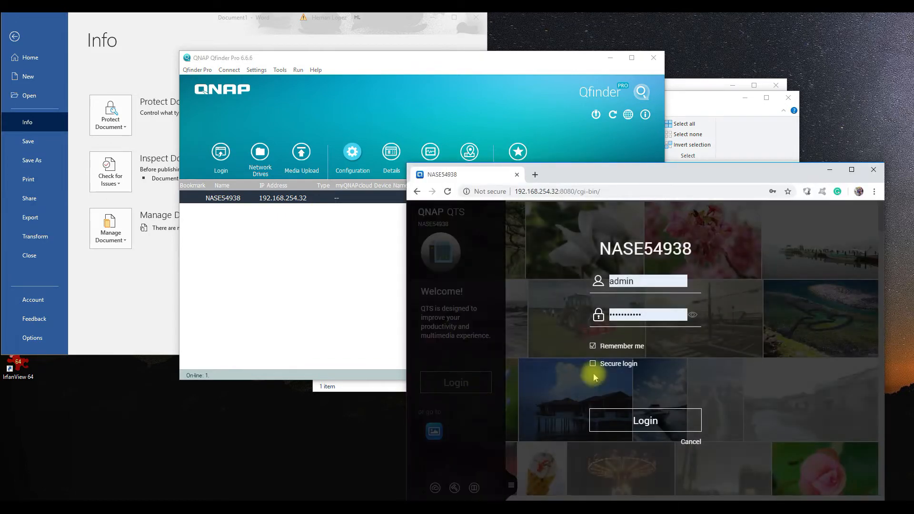
pyautogui.click(645, 420)
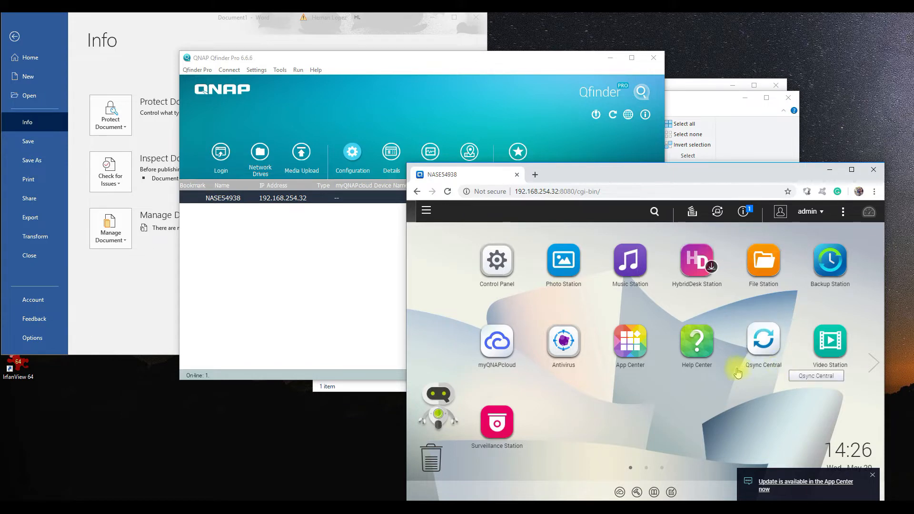
pyautogui.click(762, 261)
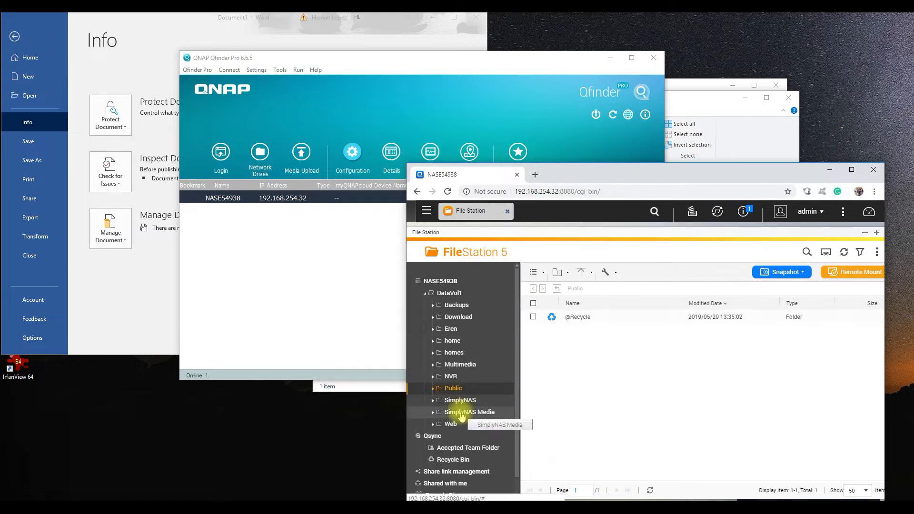
pyautogui.click(453, 387)
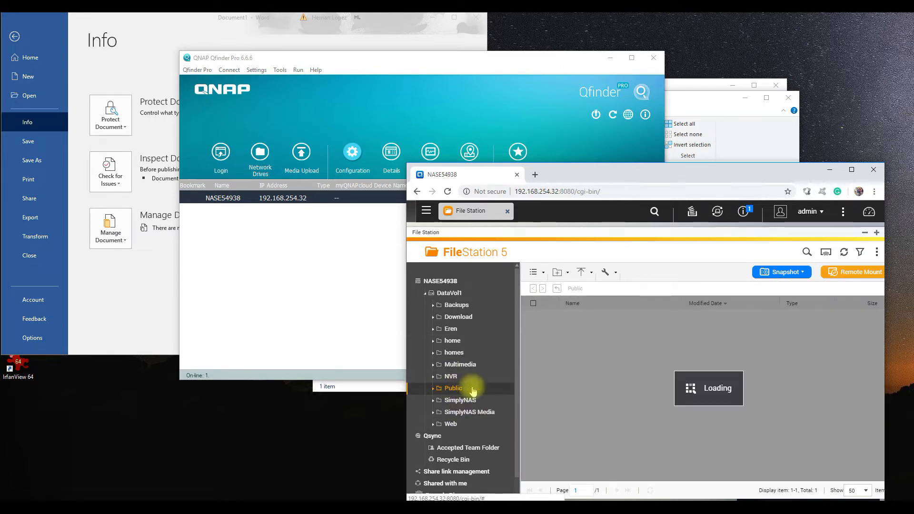
pyautogui.click(453, 388)
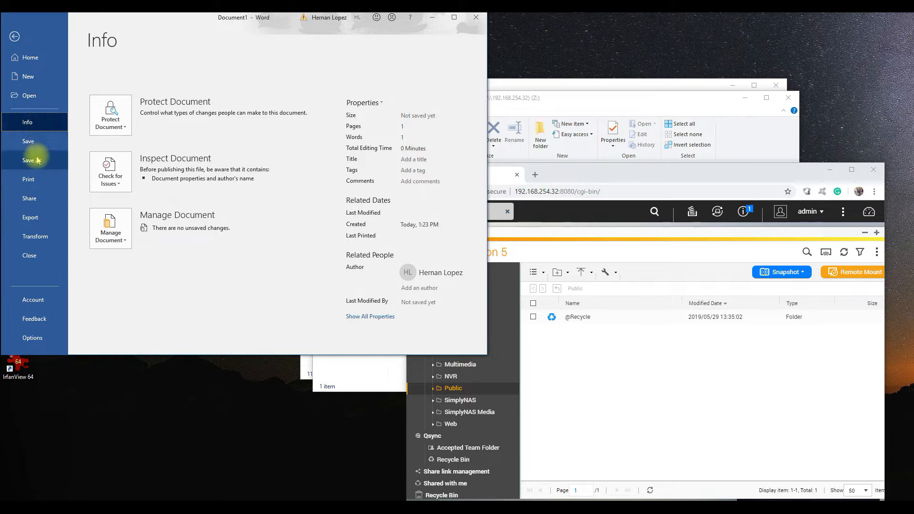
# Step: Save the Word document as Test onto the mapped Public (Z:) share
pyautogui.click(32, 160)
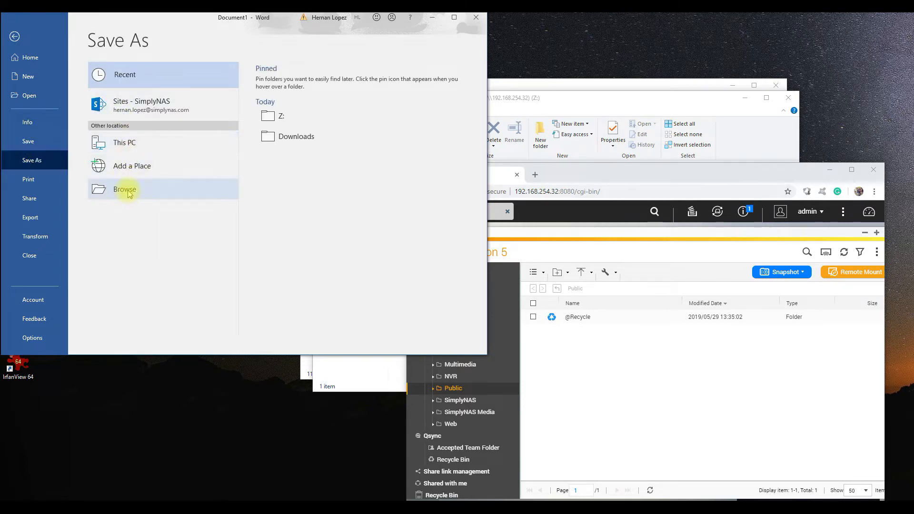
pyautogui.click(123, 189)
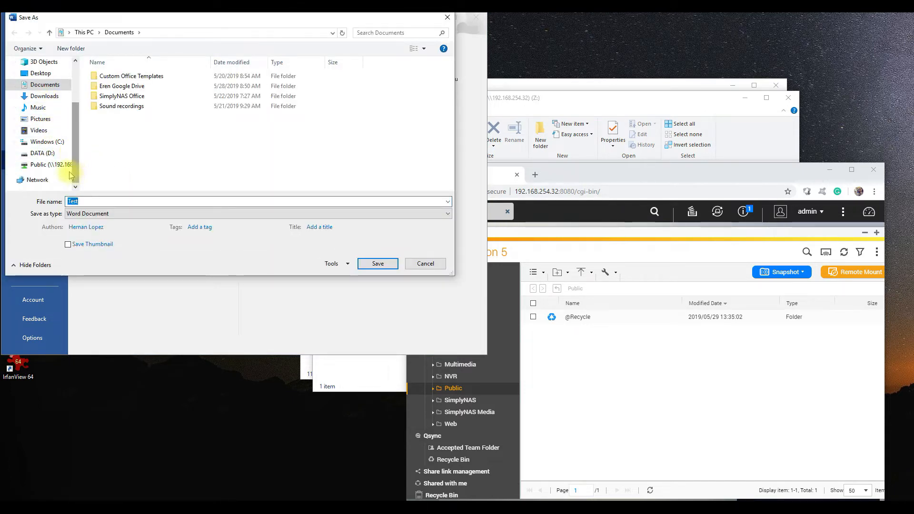
pyautogui.click(38, 165)
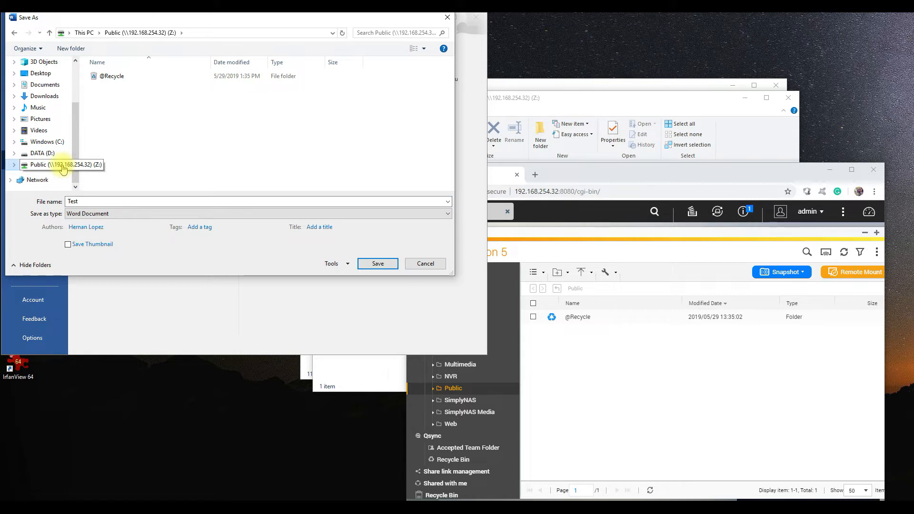
pyautogui.click(112, 76)
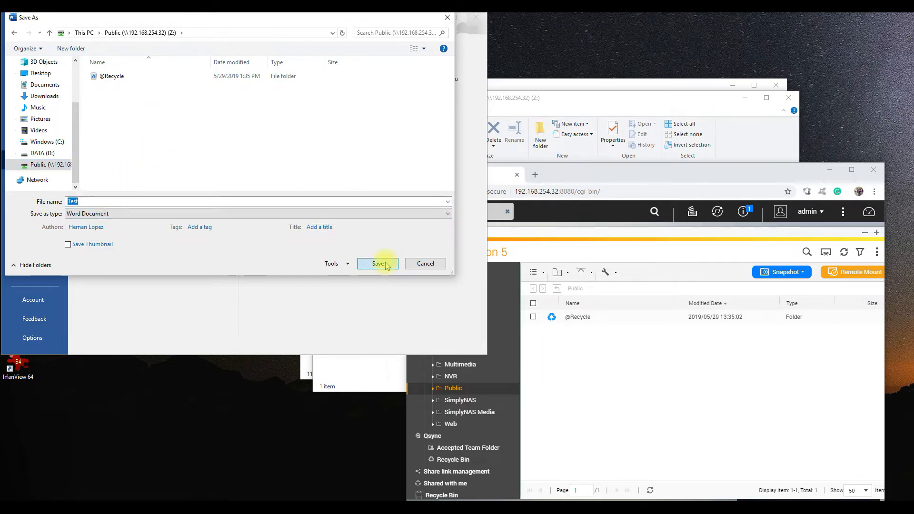
pyautogui.click(377, 264)
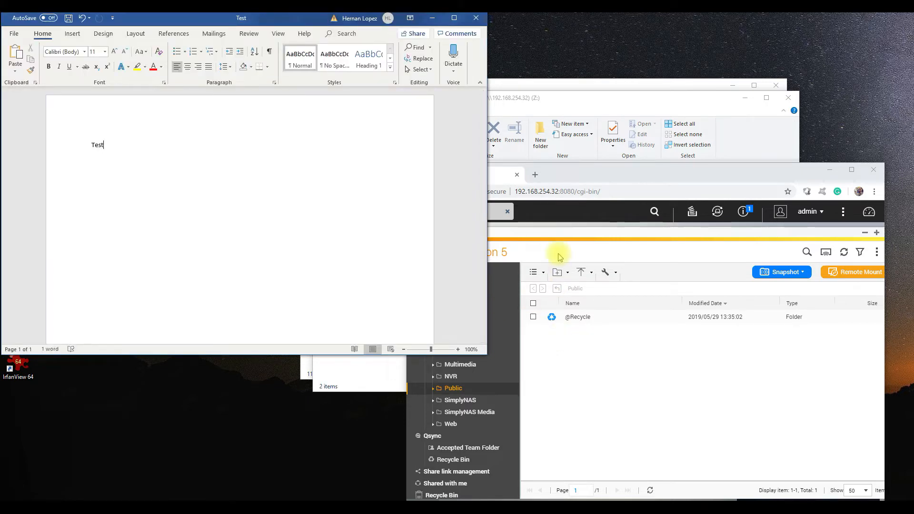
# Step: See Test.docx listed in Public in File Station and download a copy of it
pyautogui.click(453, 388)
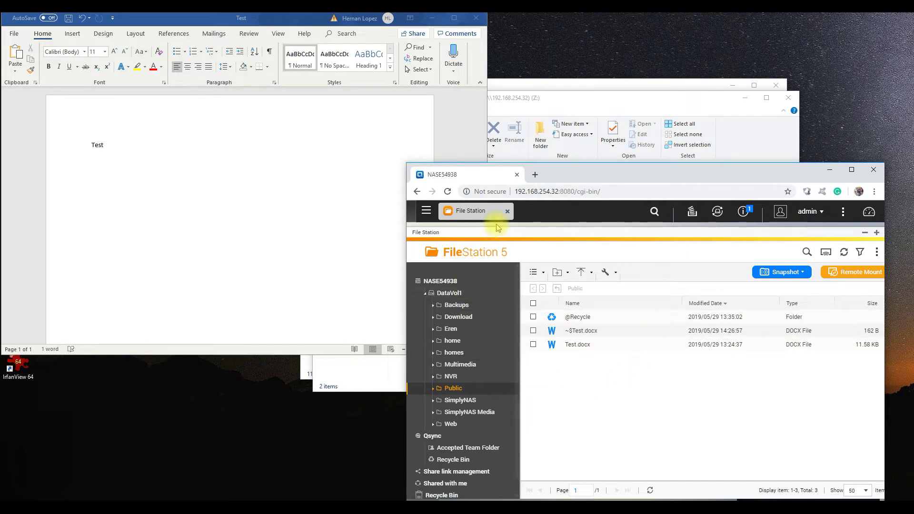
pyautogui.click(577, 344)
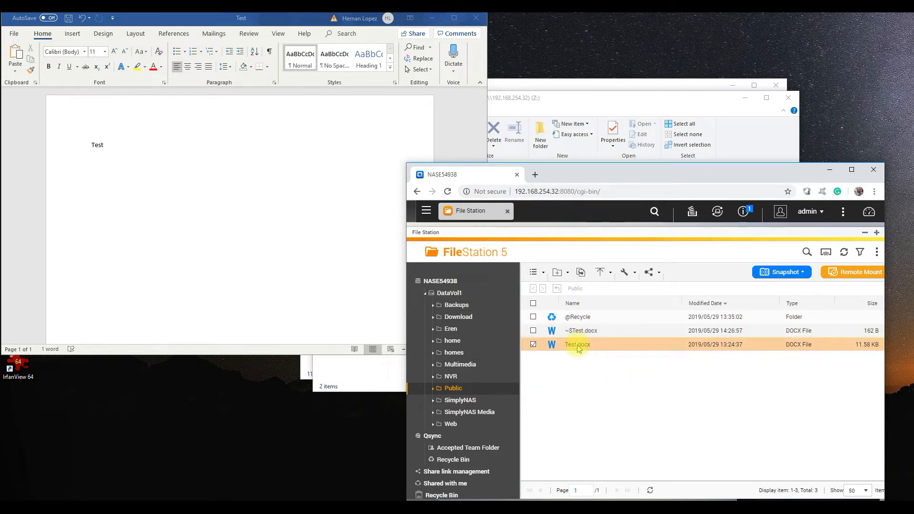
pyautogui.rightClick(577, 343)
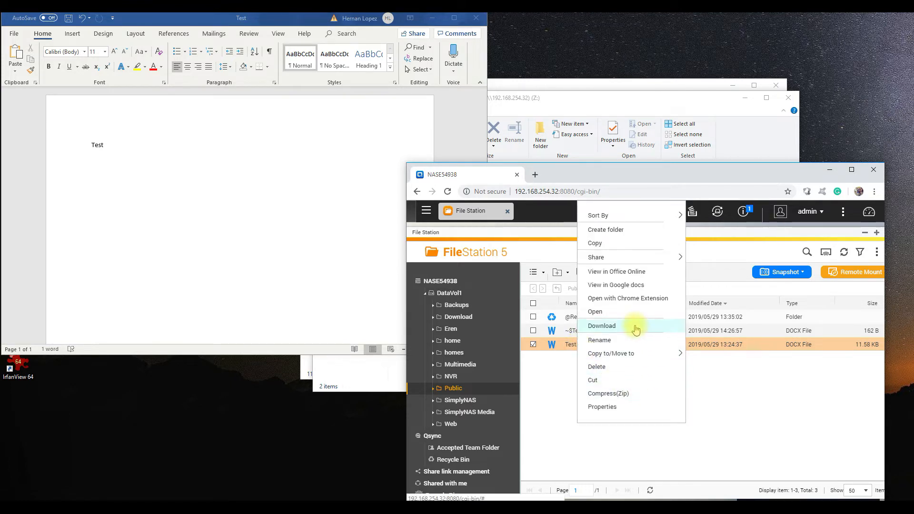
pyautogui.click(602, 326)
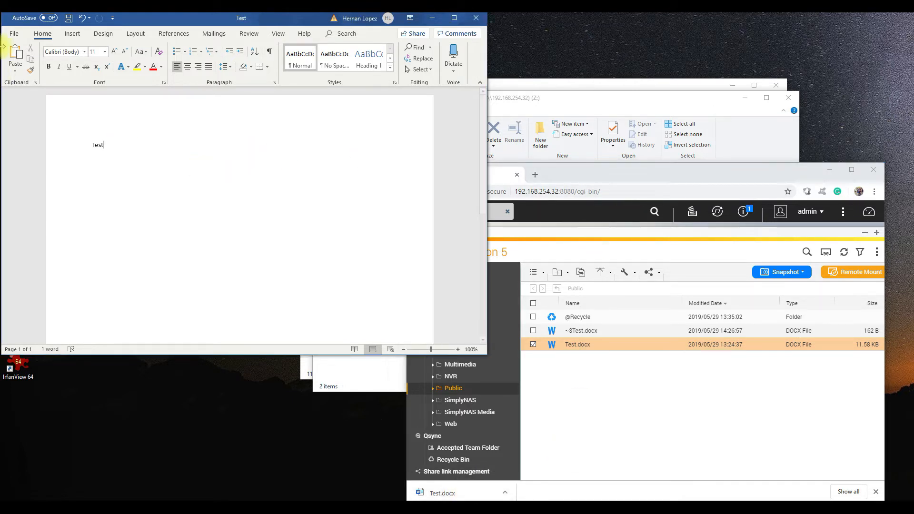
# Step: Save a second copy of the document as Test 2 on the Z: Public share
pyautogui.click(14, 33)
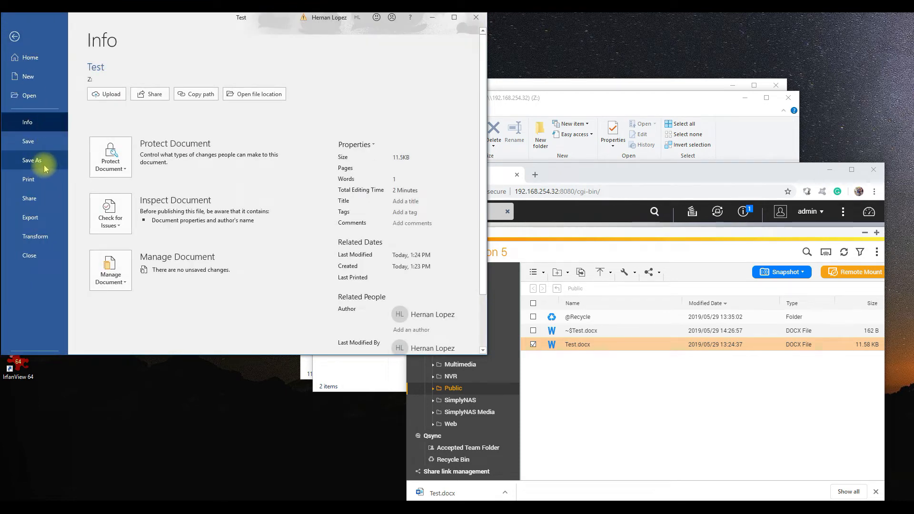
pyautogui.click(32, 160)
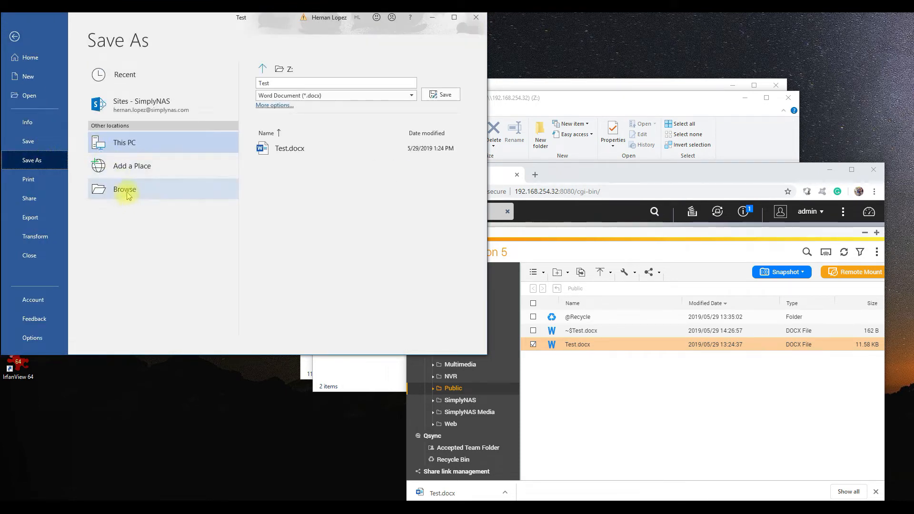
pyautogui.click(124, 188)
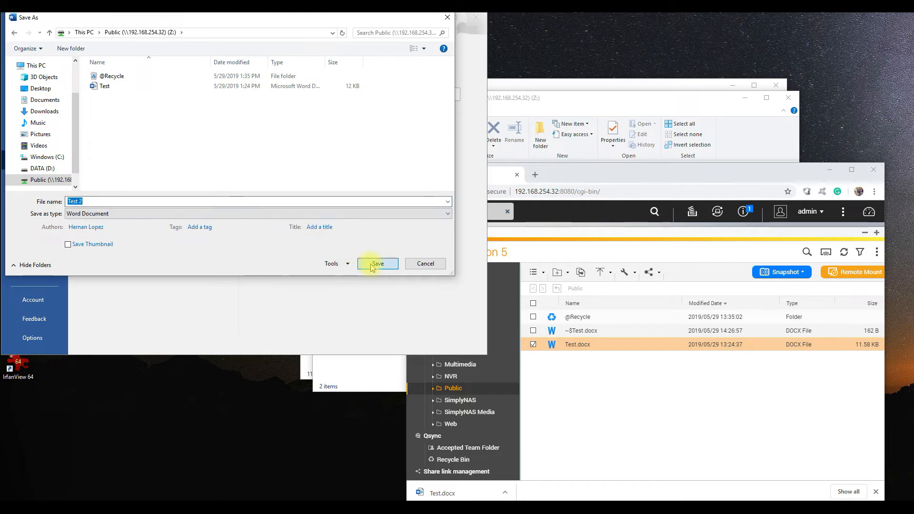
pyautogui.click(377, 263)
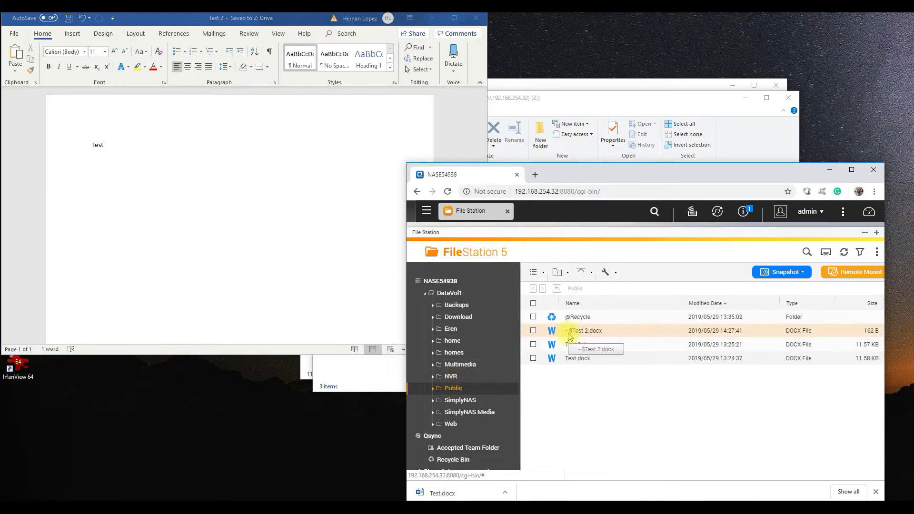
pyautogui.click(577, 343)
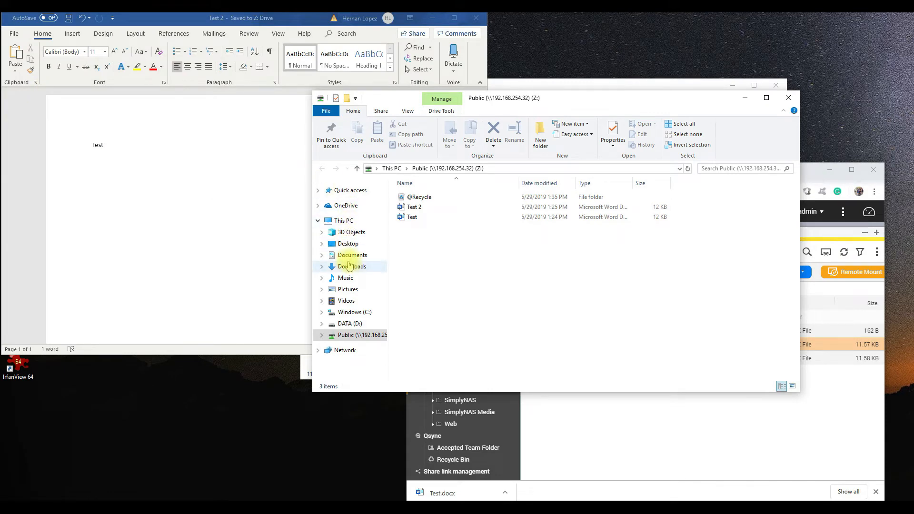
pyautogui.moveTo(346, 300)
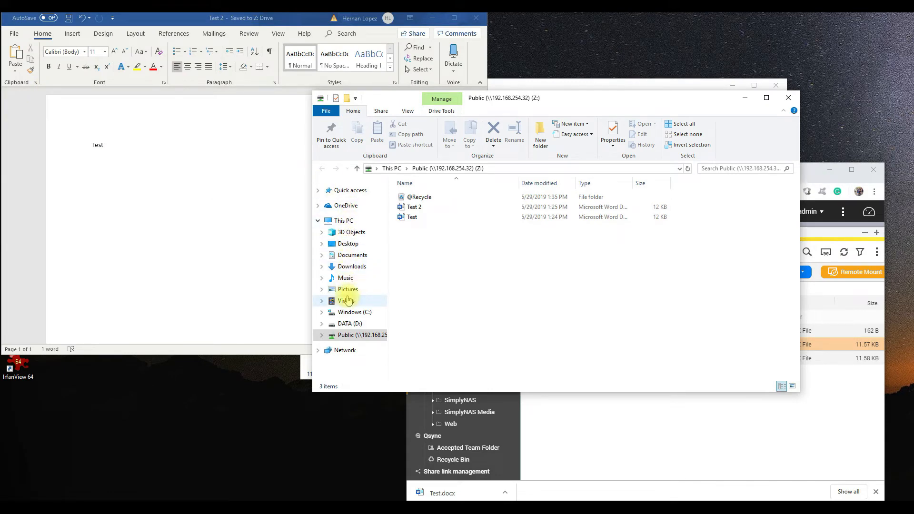
# Step: Open the Intro folder of clips in the local Videos library and pick one
pyautogui.click(346, 300)
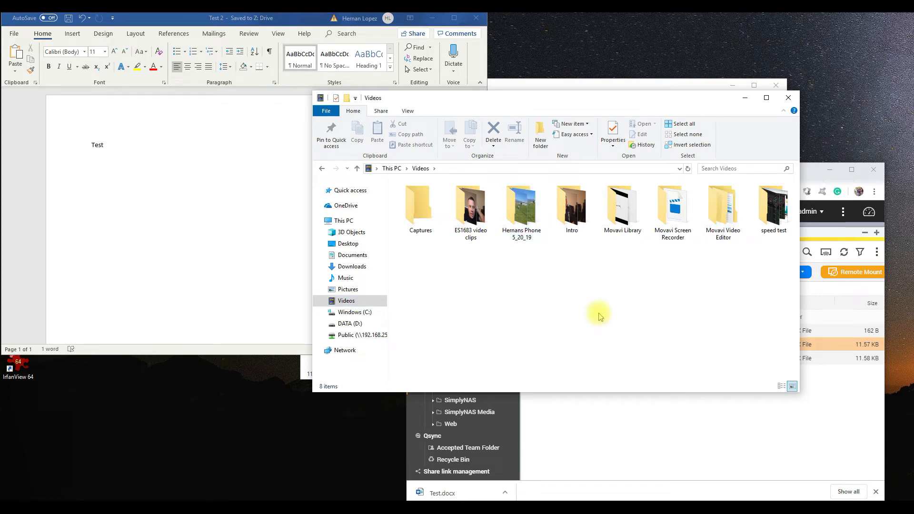
pyautogui.moveTo(577, 225)
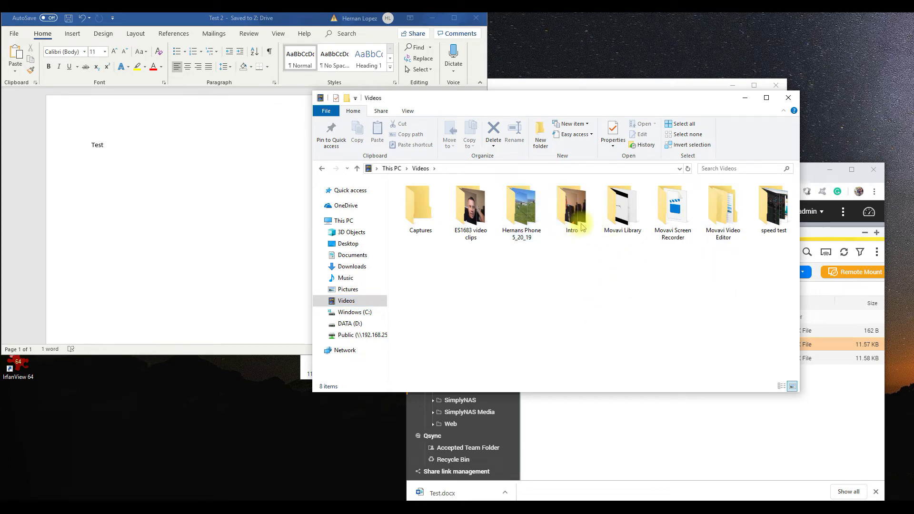
pyautogui.doubleClick(571, 203)
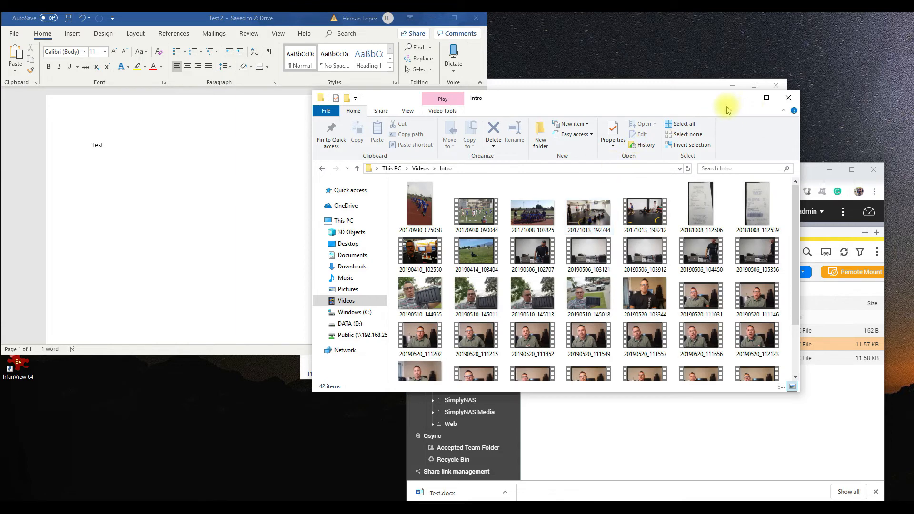
pyautogui.moveTo(613, 103)
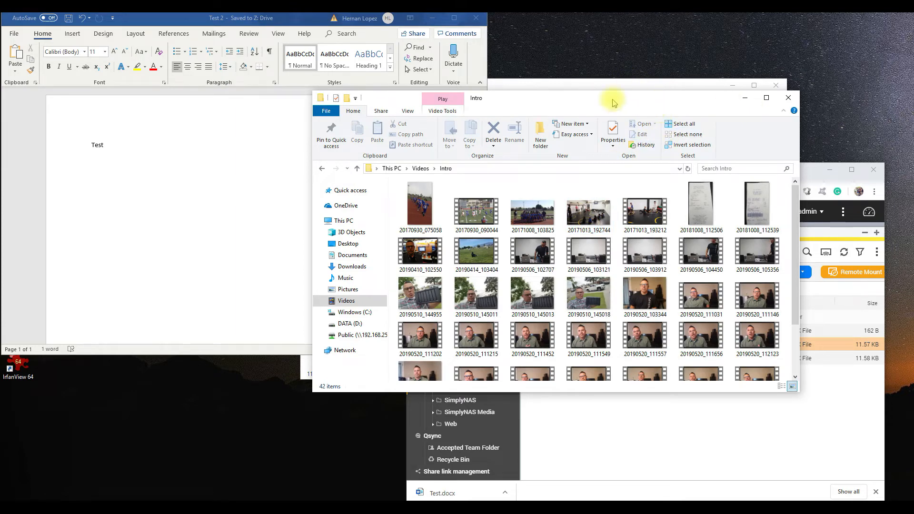
pyautogui.click(700, 294)
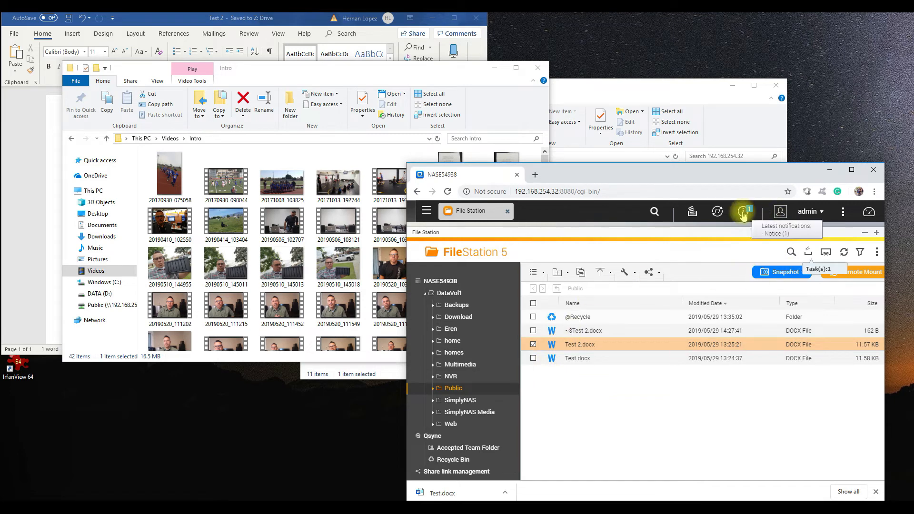
pyautogui.moveTo(807, 291)
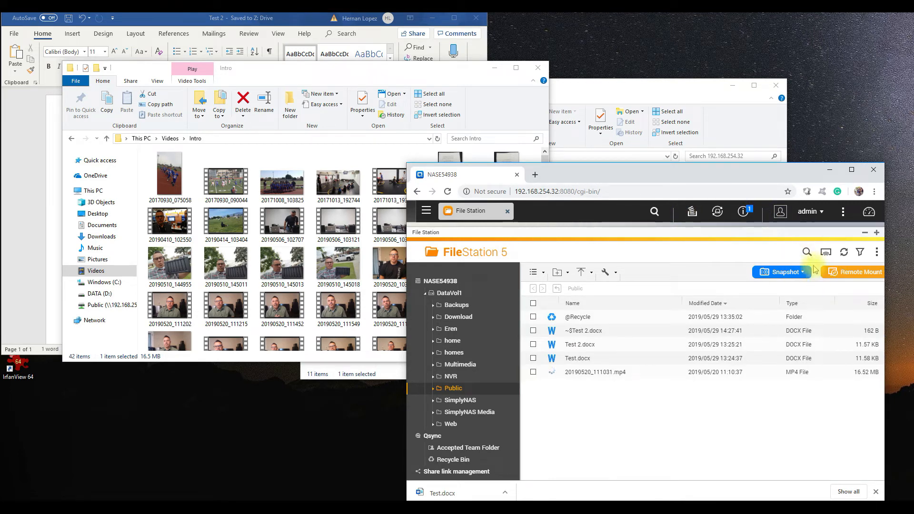
# Step: Refresh Public to show 20190520_111031.mp4 and check its properties
pyautogui.click(594, 373)
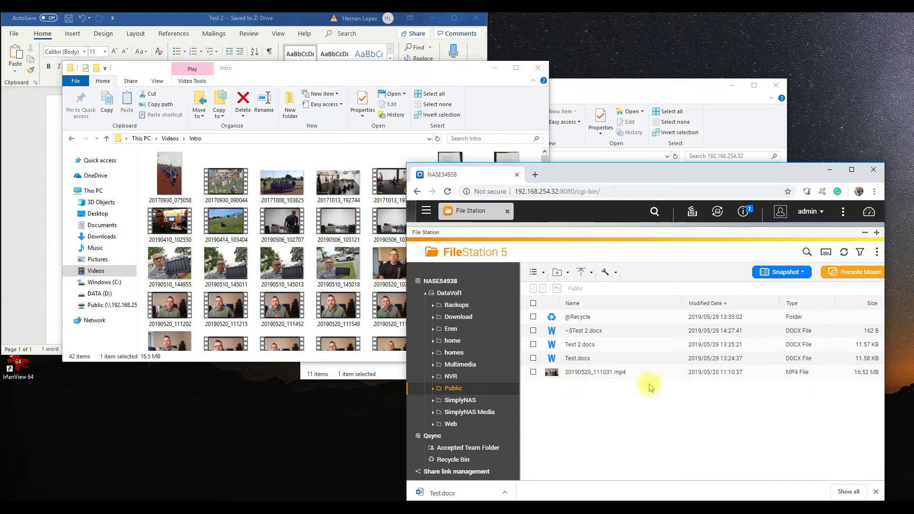
pyautogui.click(594, 372)
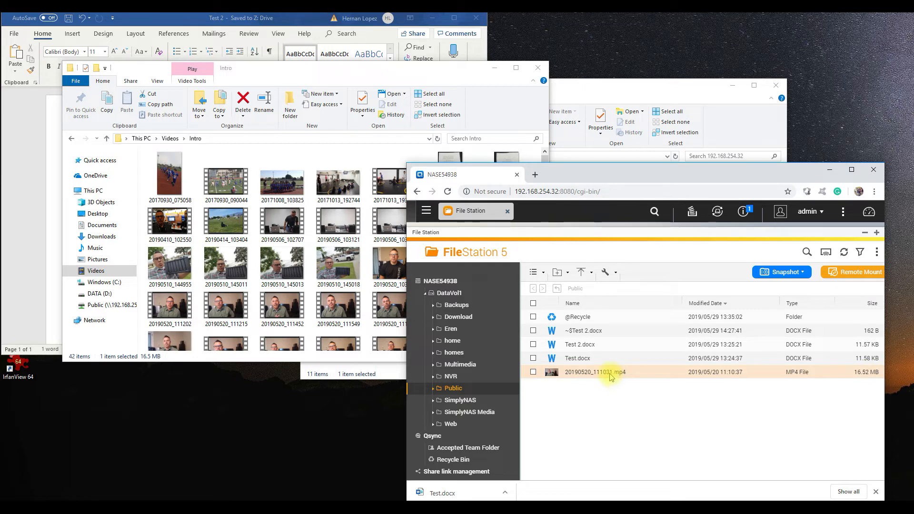
pyautogui.rightClick(594, 373)
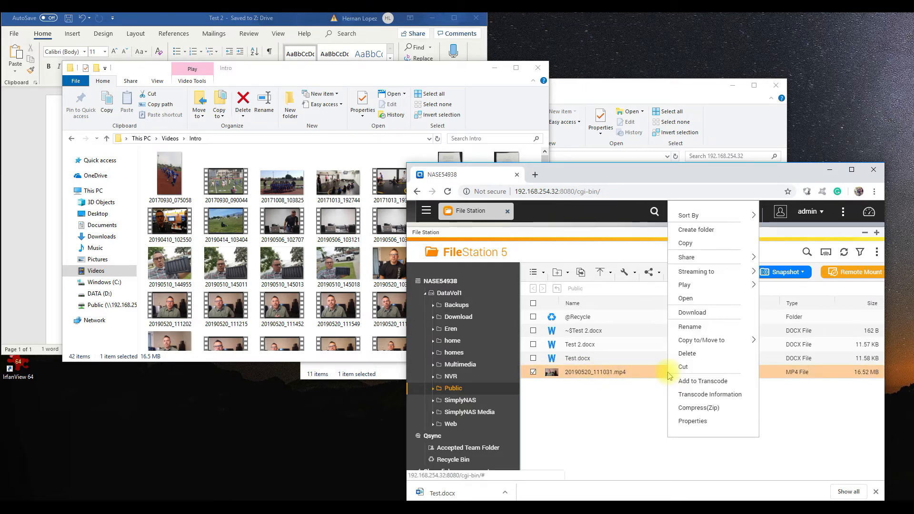
pyautogui.click(692, 421)
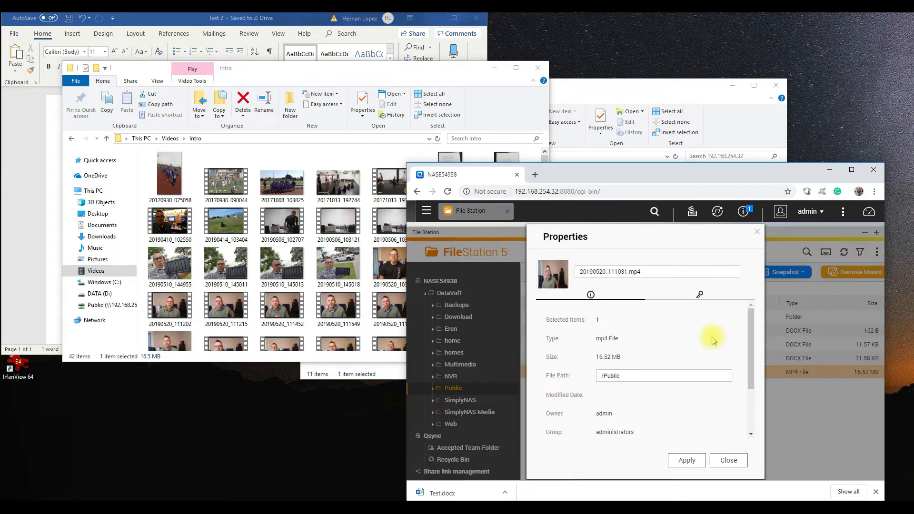
pyautogui.click(729, 460)
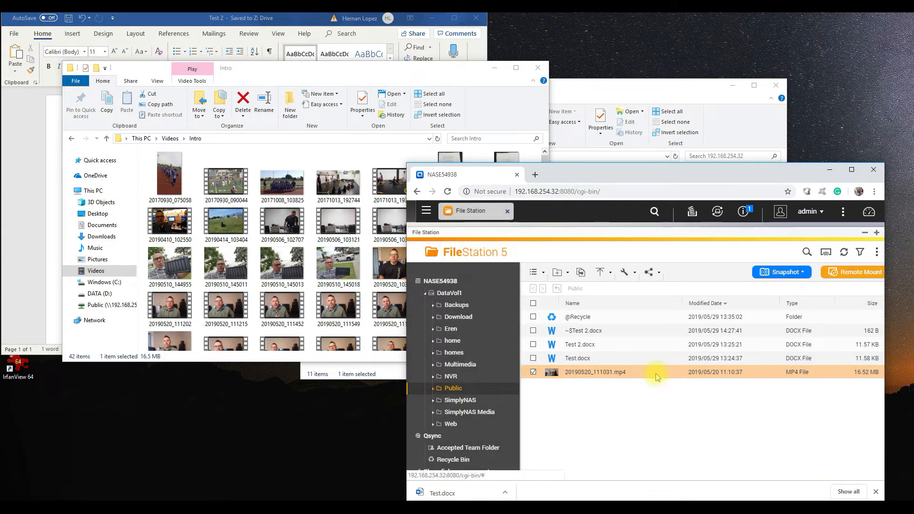
# Step: Download the MP4 clip from the NAS to this PC
pyautogui.rightClick(594, 372)
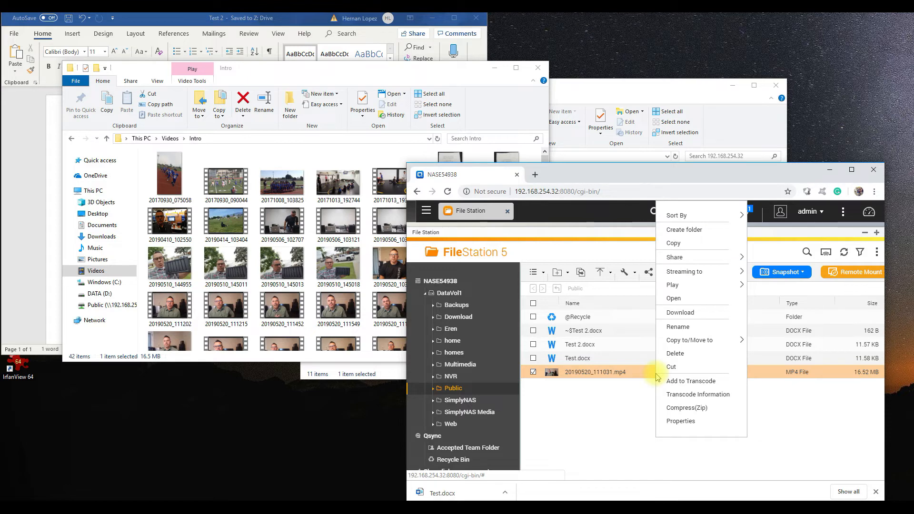
pyautogui.moveTo(680, 312)
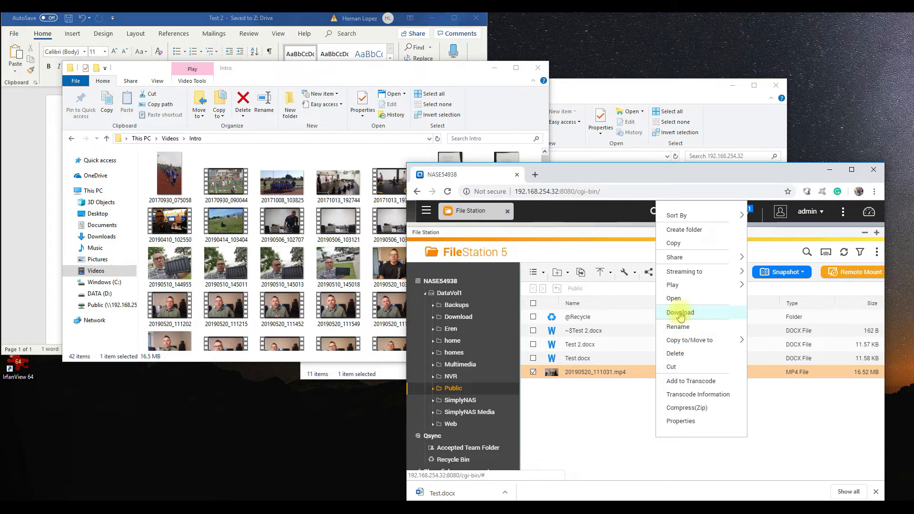
pyautogui.click(679, 312)
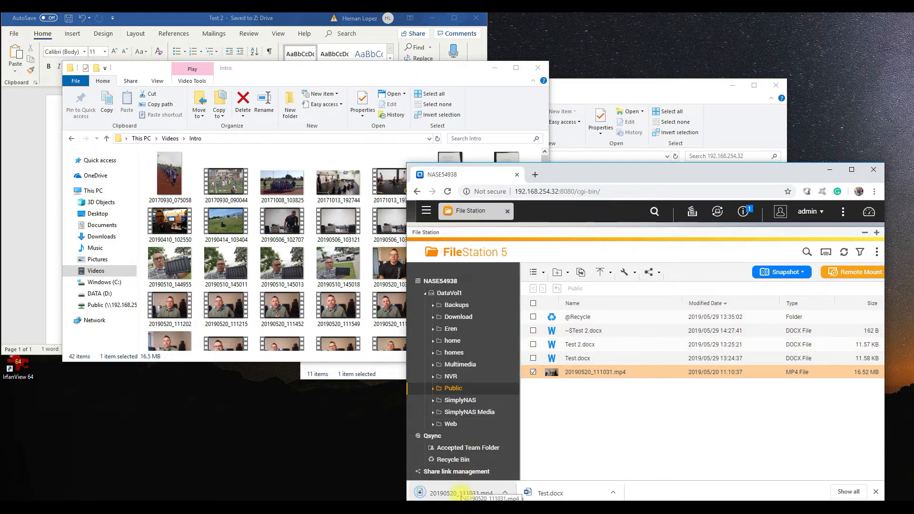
pyautogui.moveTo(500, 82)
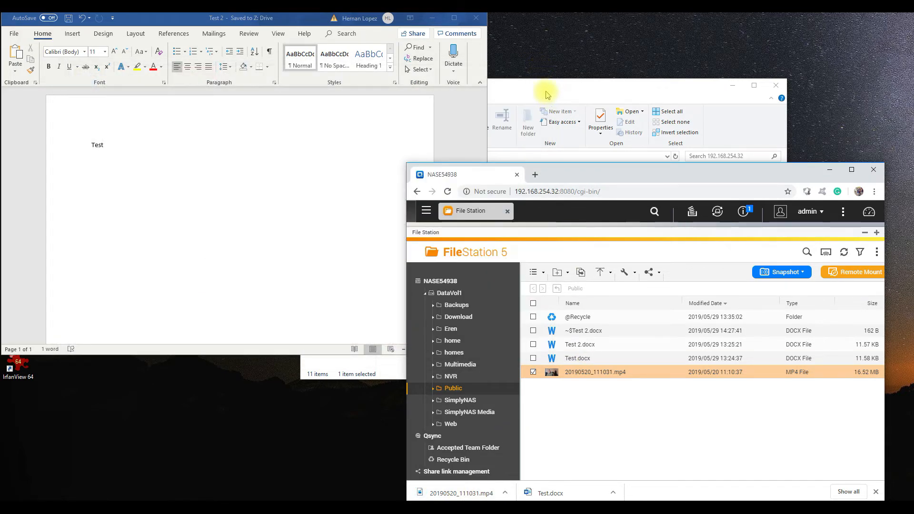
# Step: Bring up the mapped Public (Z:) drive listing, dismissing the network discovery warning
pyautogui.click(546, 91)
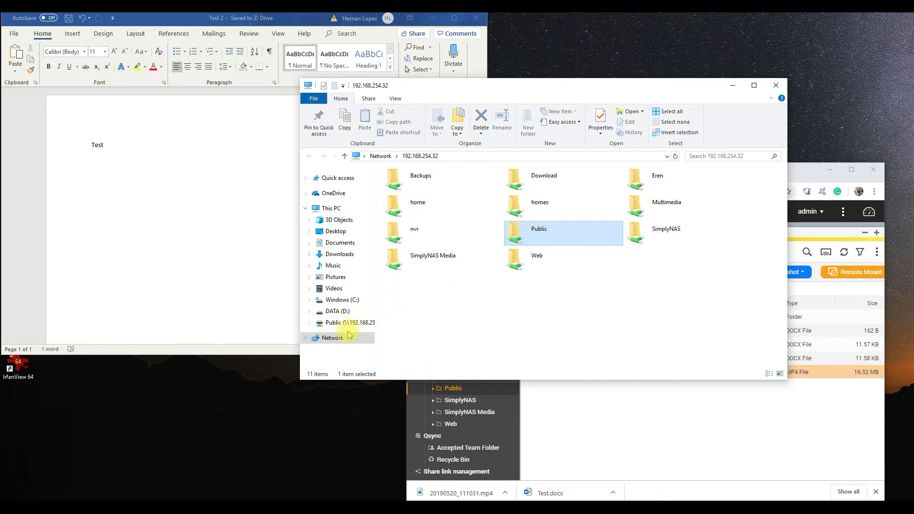
pyautogui.click(332, 337)
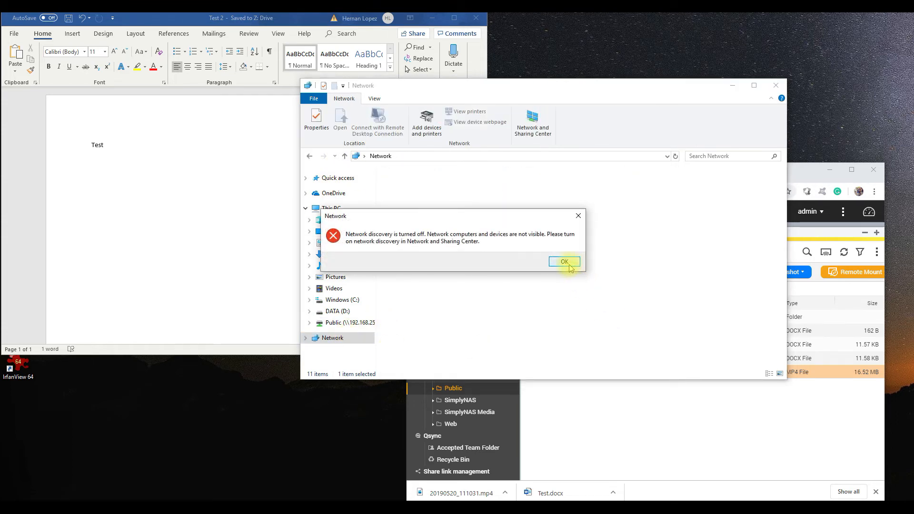
pyautogui.click(563, 261)
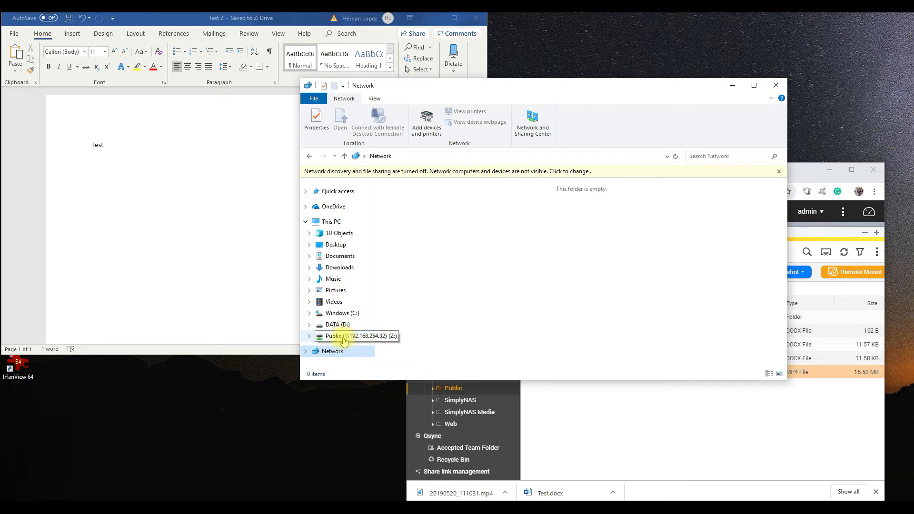
pyautogui.click(336, 336)
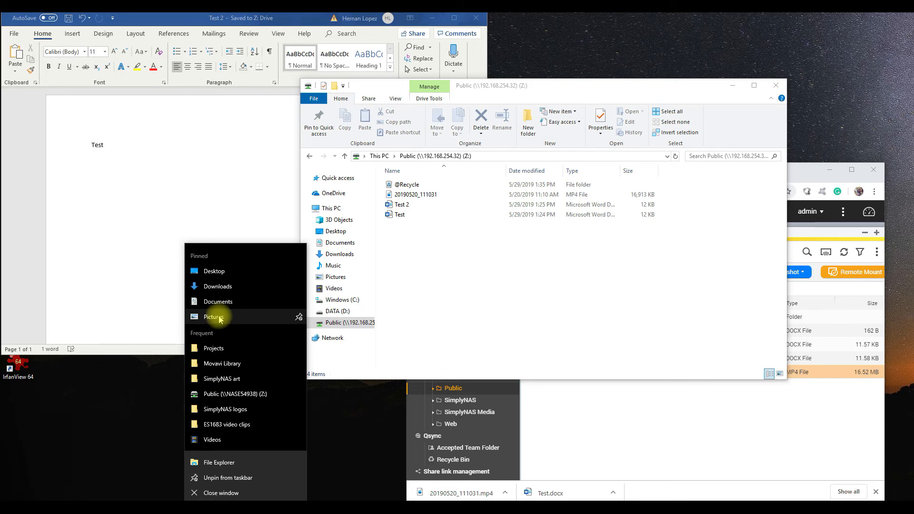
# Step: Copy simpsons_PNG88 from Pictures into Public (Z:) beside the docx and MP4 files
pyautogui.click(213, 316)
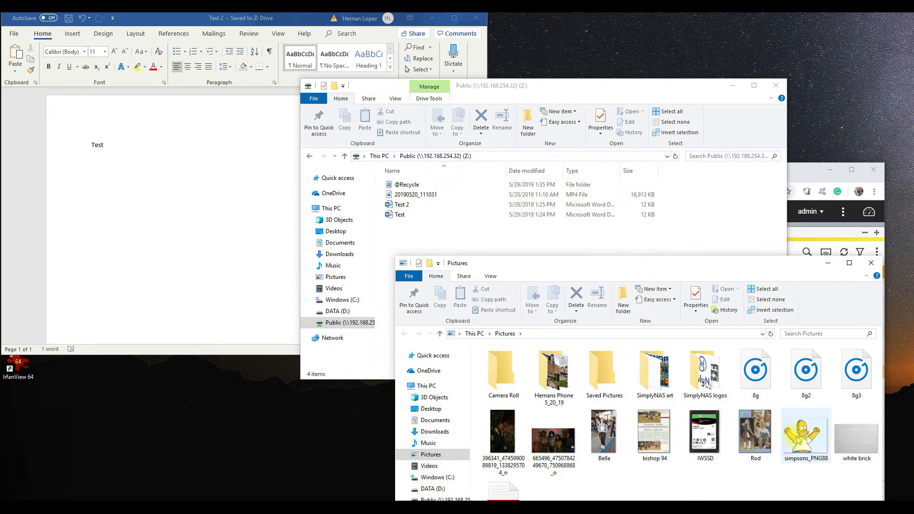
pyautogui.moveTo(806, 436); pyautogui.dragTo(455, 216)
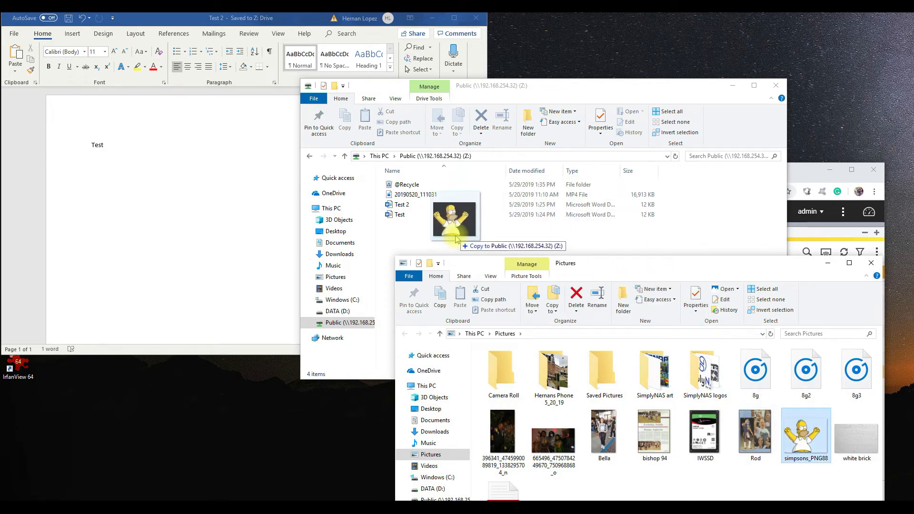
pyautogui.moveTo(805, 435); pyautogui.dragTo(428, 225)
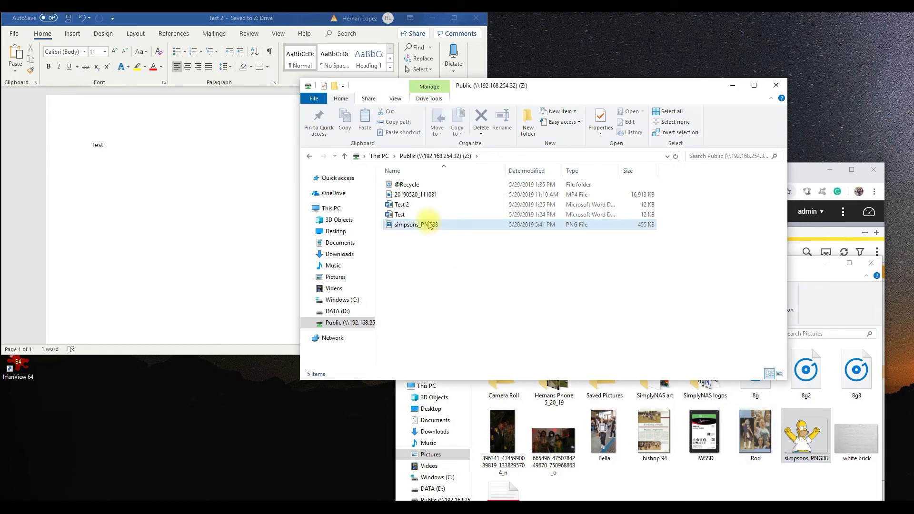
pyautogui.click(416, 225)
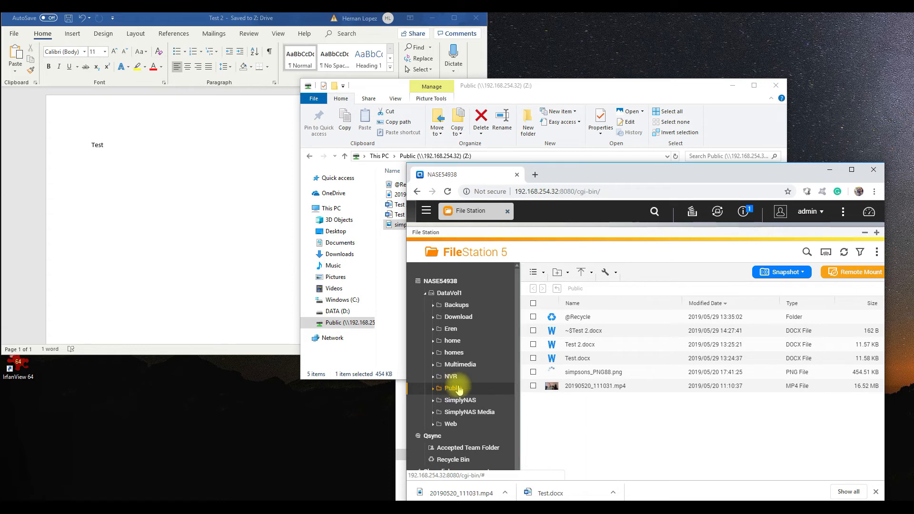
# Step: Reload the Public share so simpsons_PNG88.png shows in the File Station listing
pyautogui.click(593, 373)
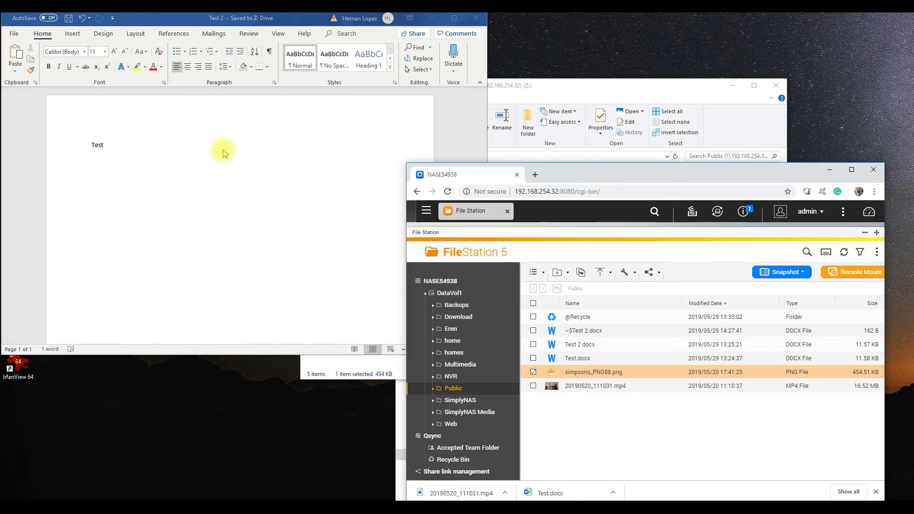
pyautogui.moveTo(185, 150)
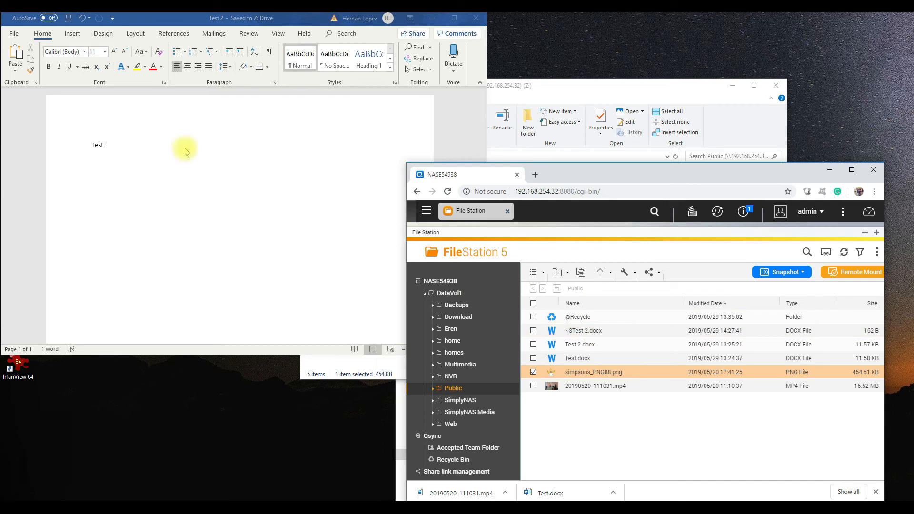